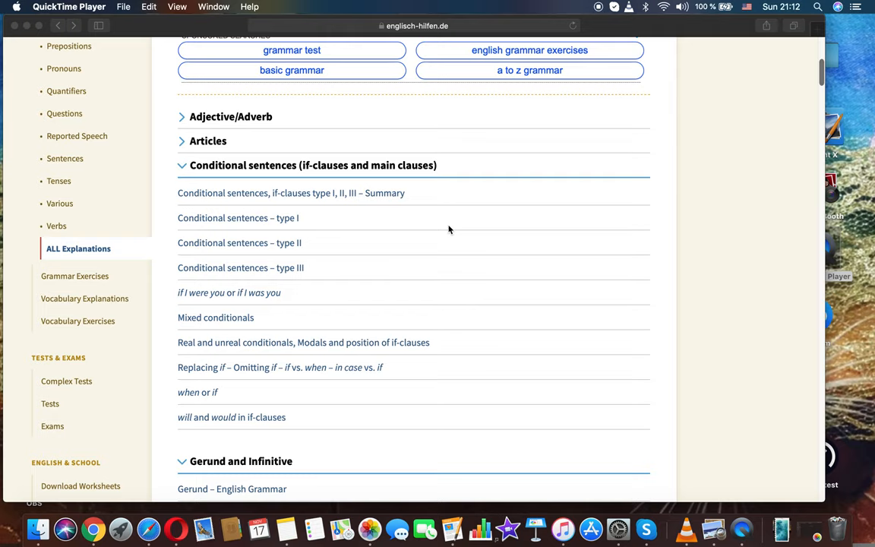
Open the 'Real and unreal conditionals, Modals and position of if-clauses' page and scroll to section 2. Types
{"action": "scroll", "scroll_direction": "up", "scroll_amount": 3}
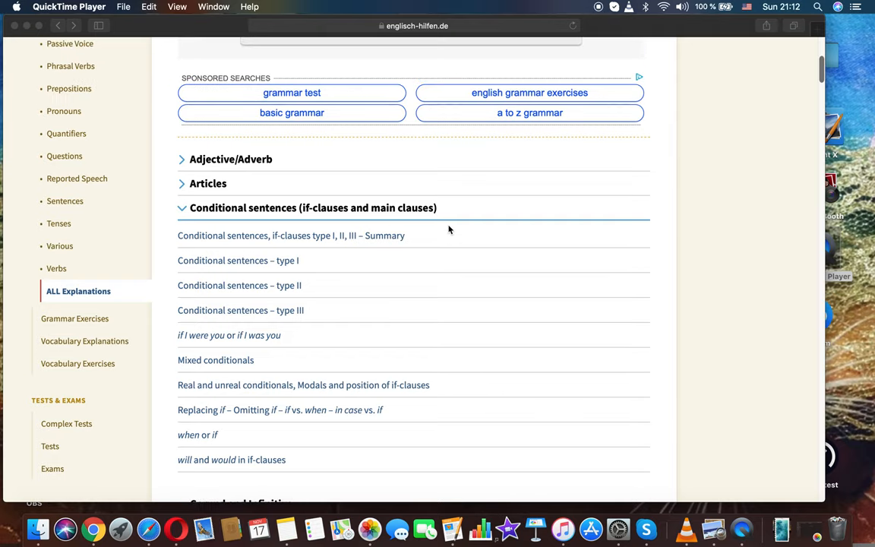
{"action": "scroll", "scroll_direction": "down", "scroll_amount": 3}
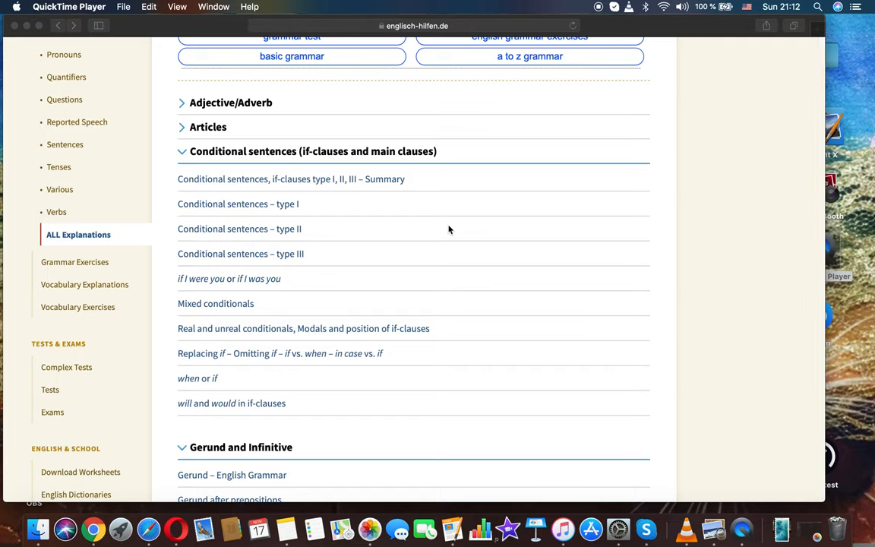
{"action": "mouse_move", "coordinate": [282, 332]}
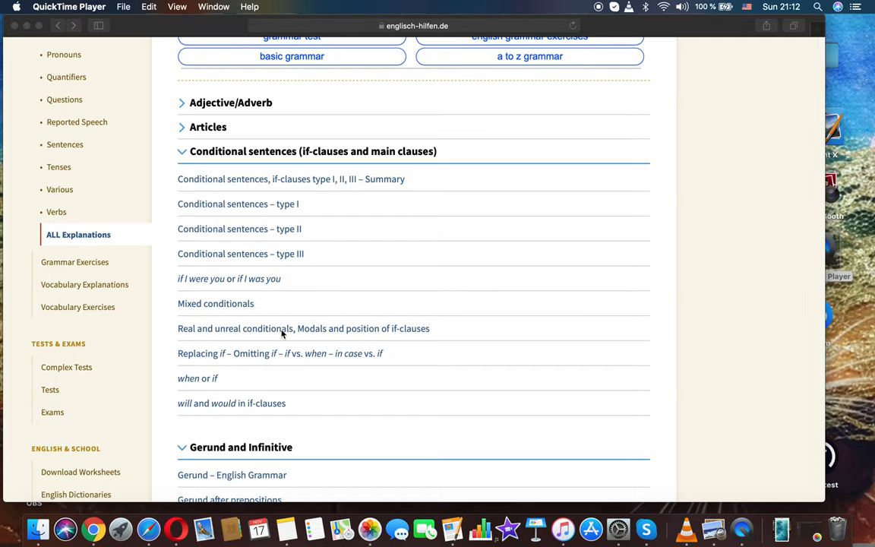
{"action": "mouse_move", "coordinate": [273, 334]}
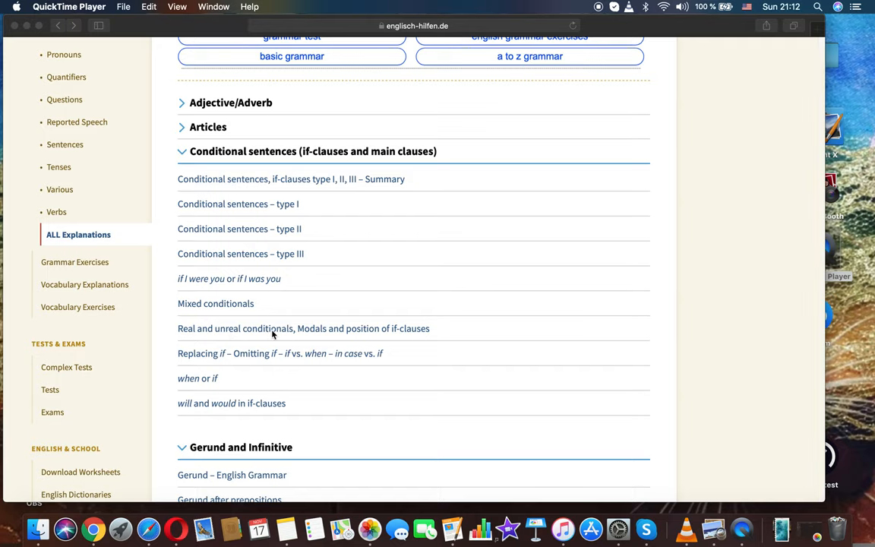
{"action": "mouse_move", "coordinate": [330, 332]}
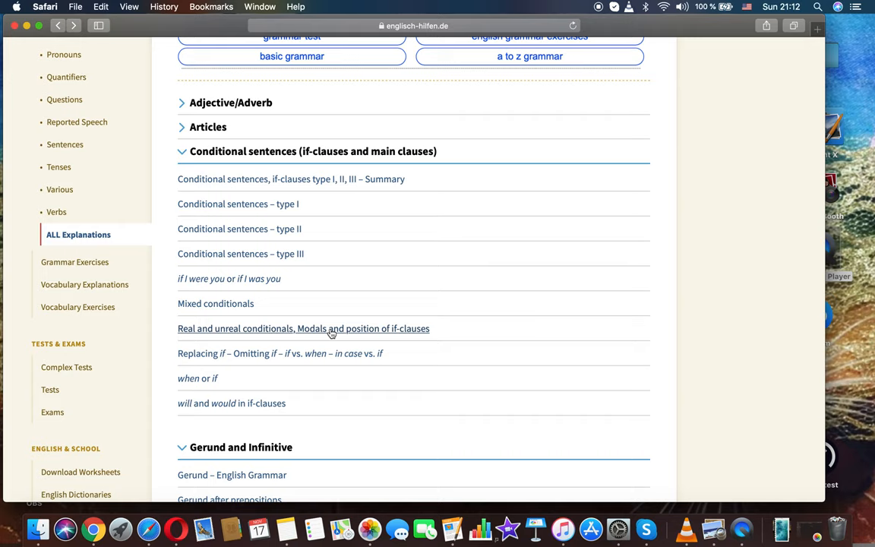
{"action": "left_click", "coordinate": [303, 328]}
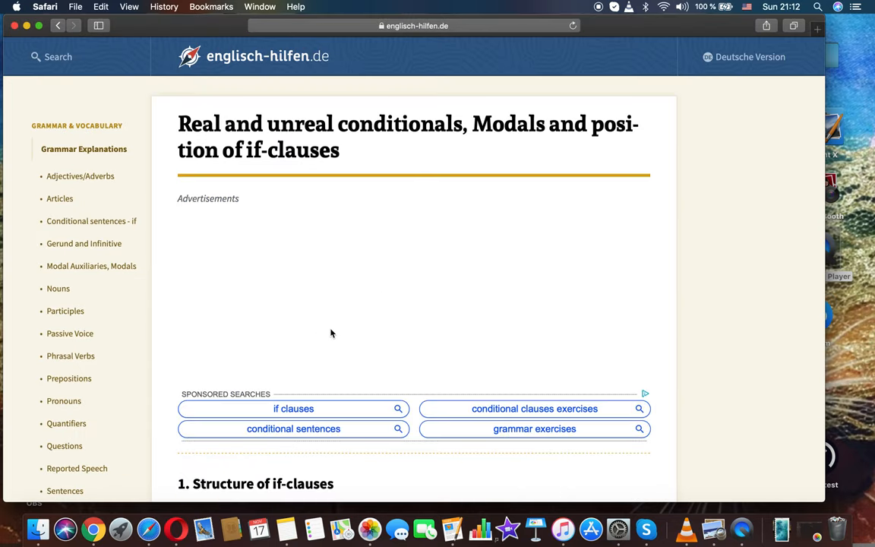
{"action": "scroll", "scroll_direction": "down", "scroll_amount": 3}
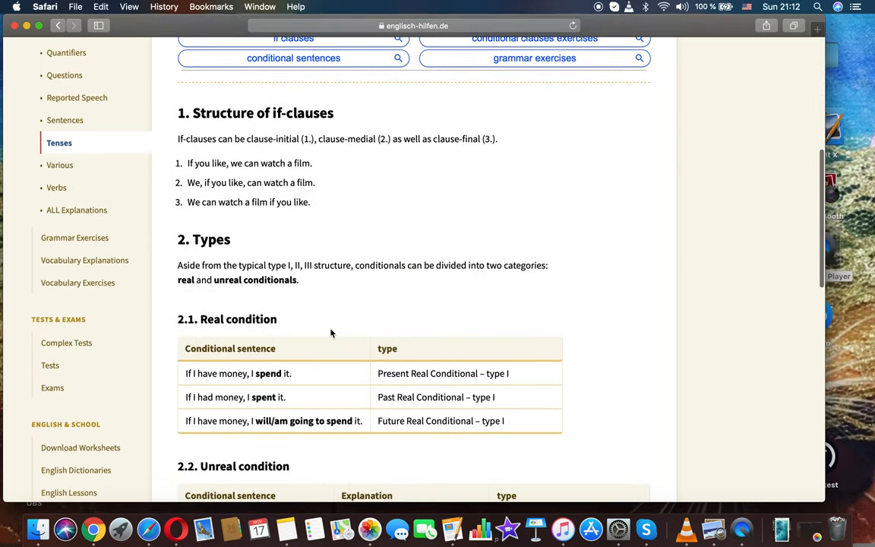
{"action": "scroll", "scroll_direction": "down", "scroll_amount": 3}
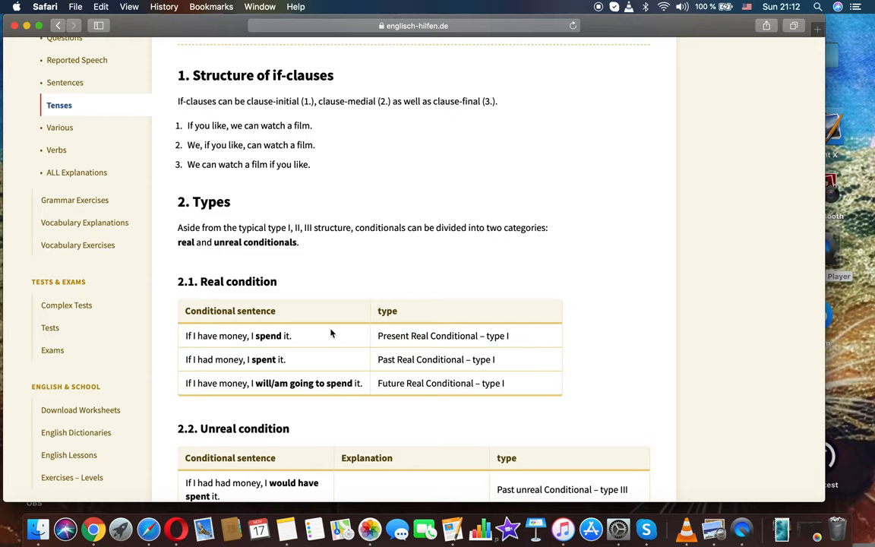
{"action": "scroll", "scroll_direction": "down", "scroll_amount": 3}
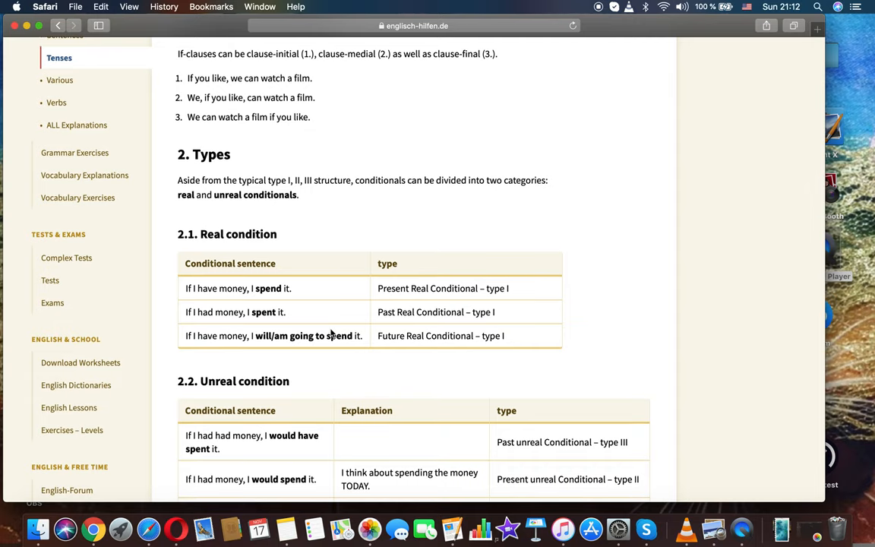
Scroll past the 2.2 Unreal condition table to the 3. Modal verbs heading
{"action": "scroll", "scroll_direction": "down", "scroll_amount": 3}
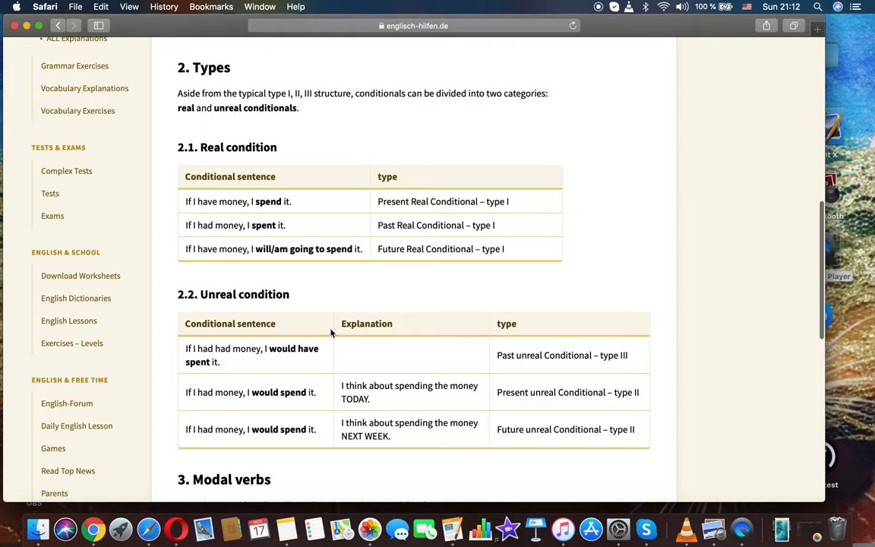
{"action": "scroll", "scroll_direction": "down", "scroll_amount": 3}
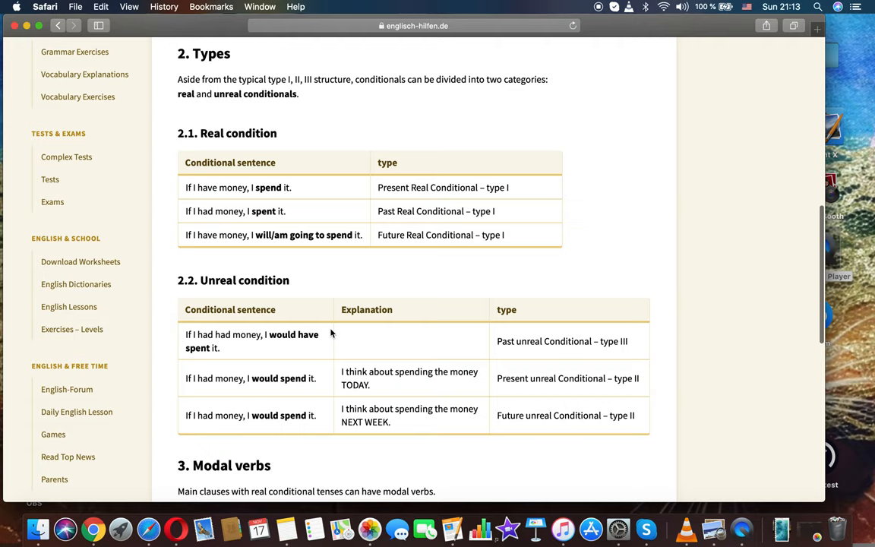
{"action": "scroll", "scroll_direction": "down", "scroll_amount": 3}
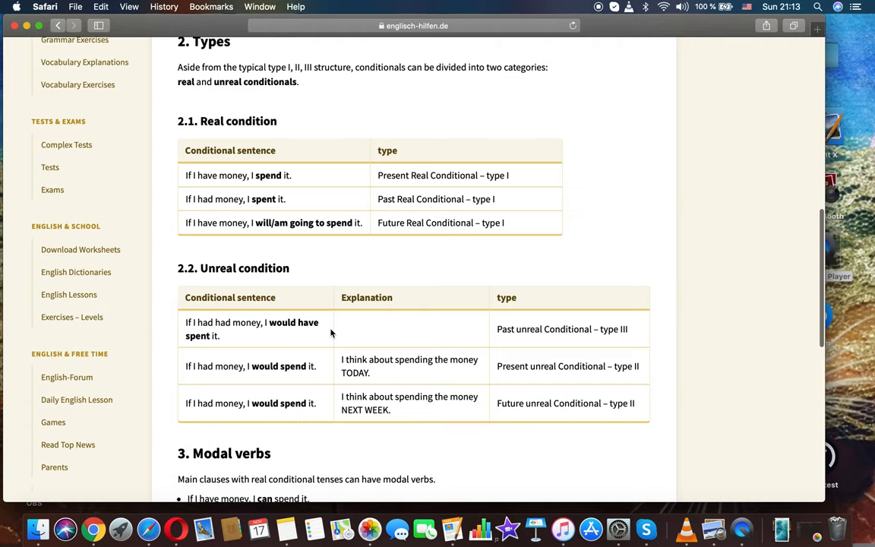
{"action": "scroll", "scroll_direction": "down", "scroll_amount": 3}
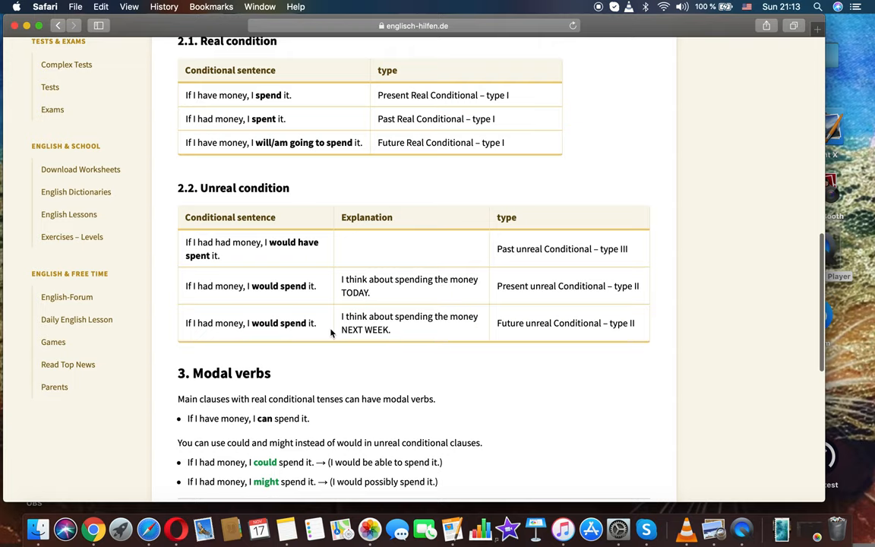
{"action": "mouse_move", "coordinate": [276, 216]}
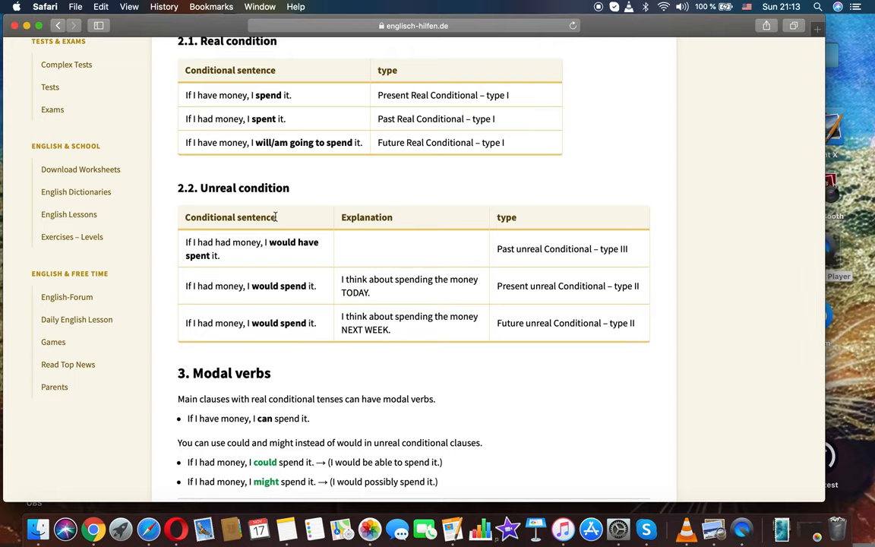
Scroll through the Modal verbs examples to the Explanation and Exercises link boxes
{"action": "scroll", "scroll_direction": "down", "scroll_amount": 3}
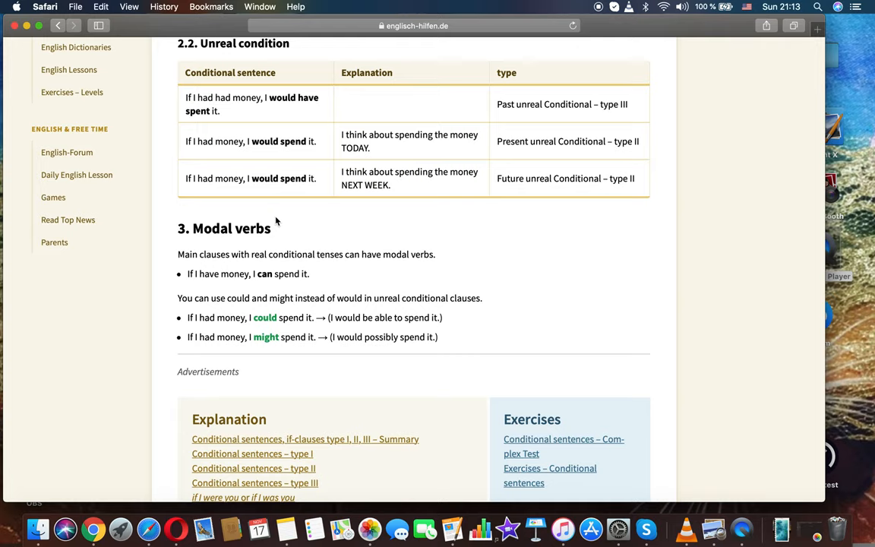
{"action": "mouse_move", "coordinate": [243, 142]}
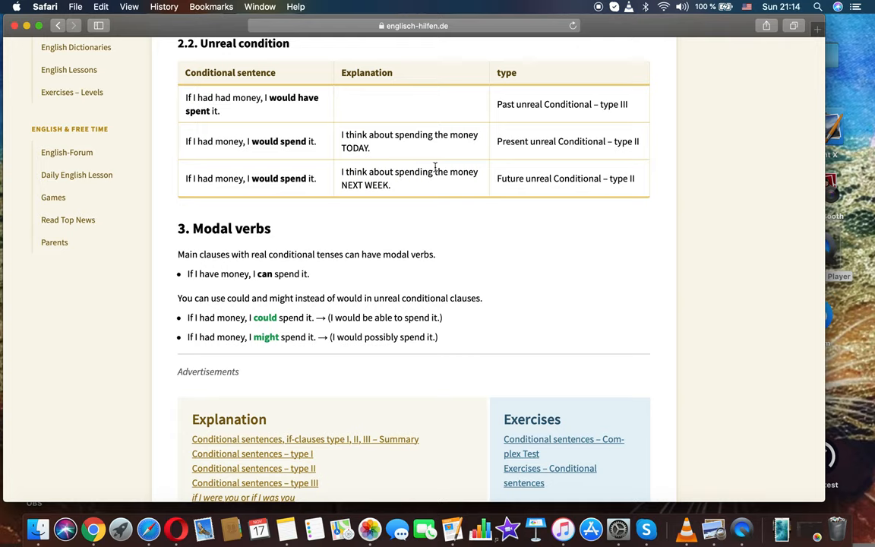
{"action": "mouse_move", "coordinate": [600, 131]}
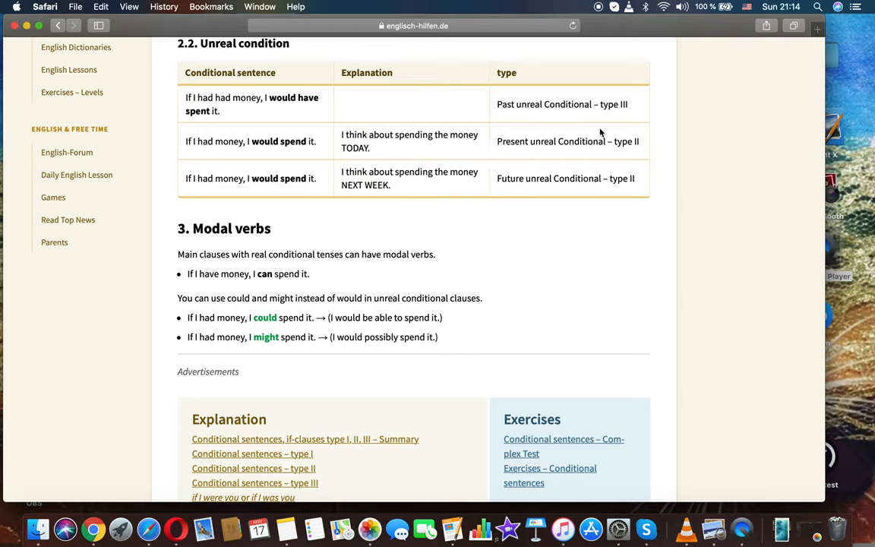
{"action": "mouse_move", "coordinate": [191, 192]}
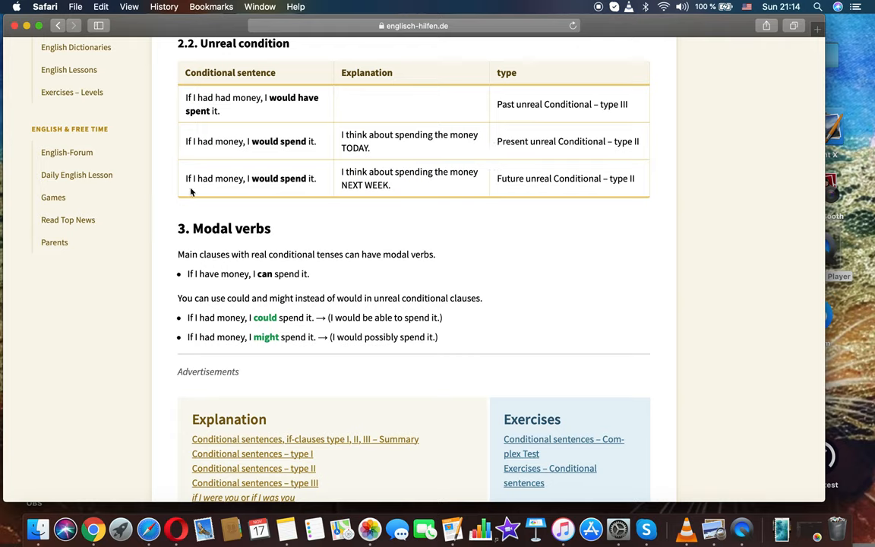
{"action": "mouse_move", "coordinate": [245, 190]}
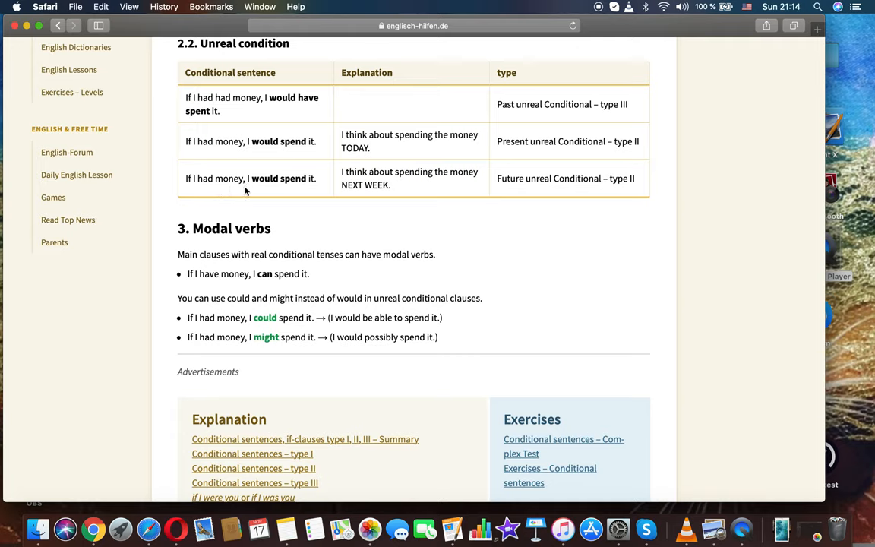
{"action": "mouse_move", "coordinate": [304, 192]}
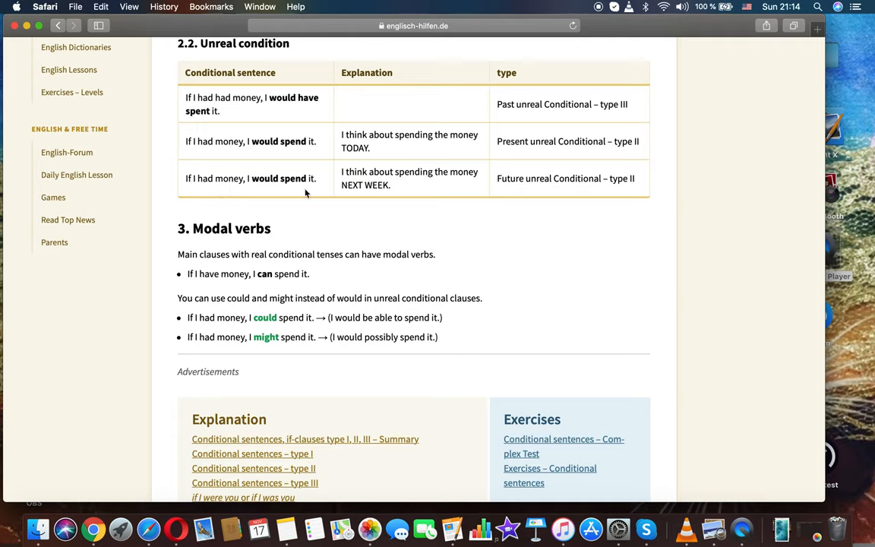
{"action": "mouse_move", "coordinate": [481, 192]}
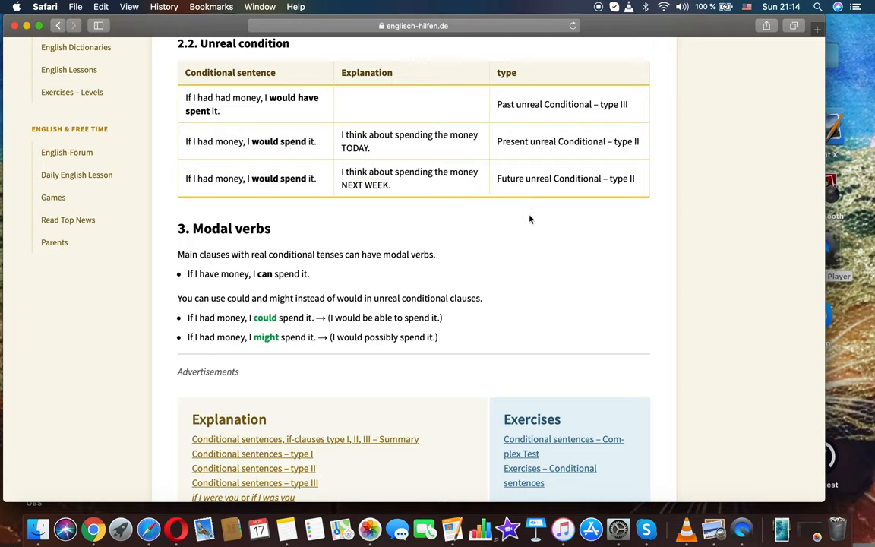
{"action": "mouse_move", "coordinate": [602, 175]}
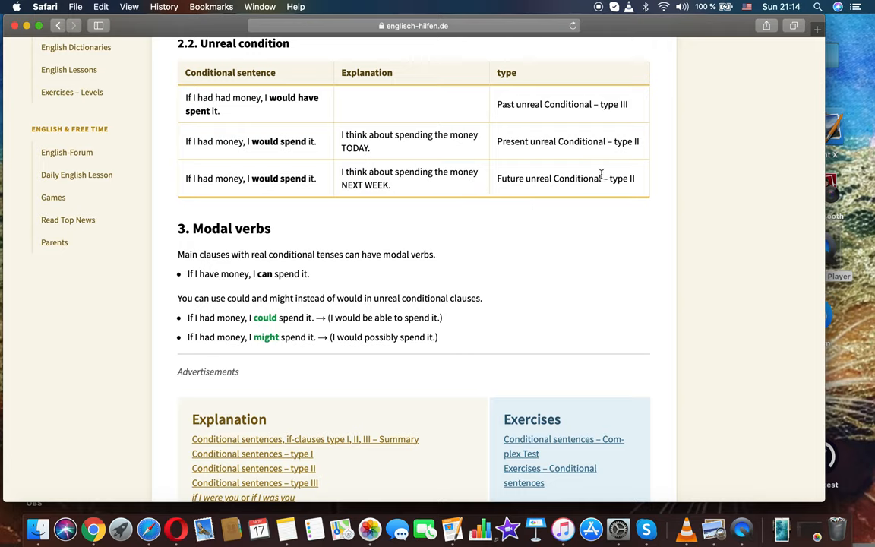
{"action": "scroll", "scroll_direction": "down", "scroll_amount": 3}
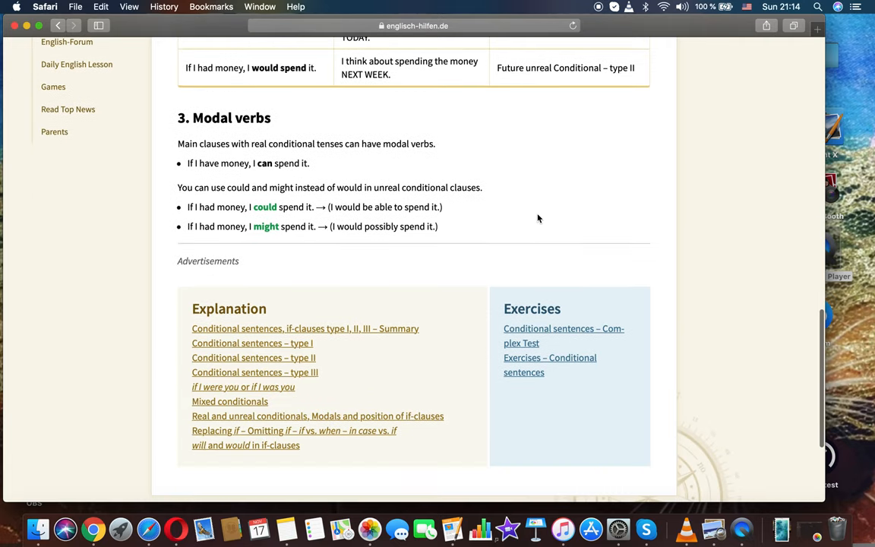
{"action": "scroll", "scroll_direction": "down", "scroll_amount": 3}
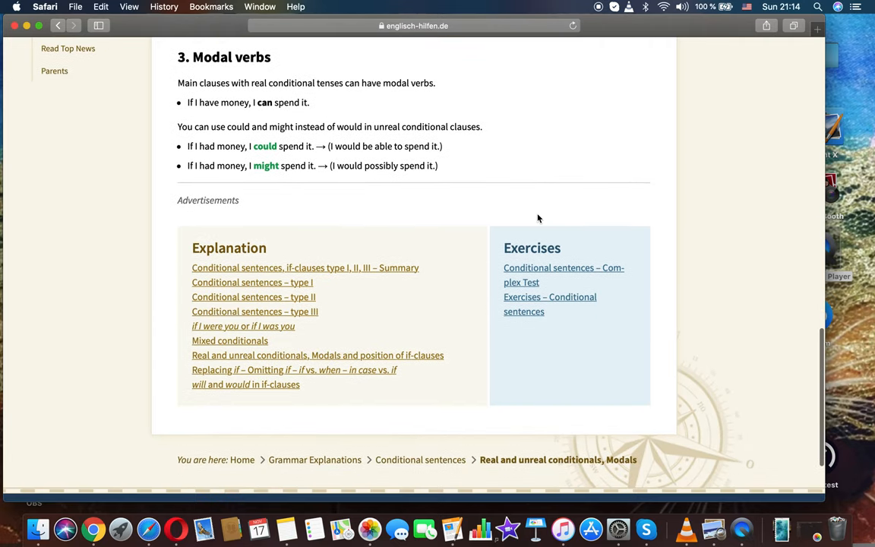